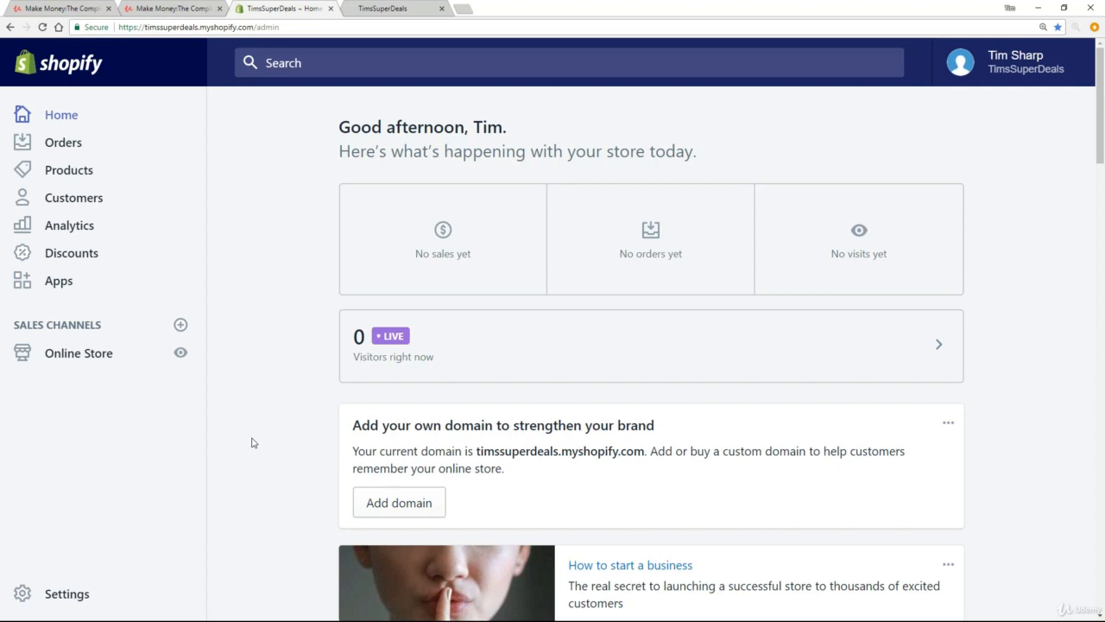
mouse_move(275, 325)
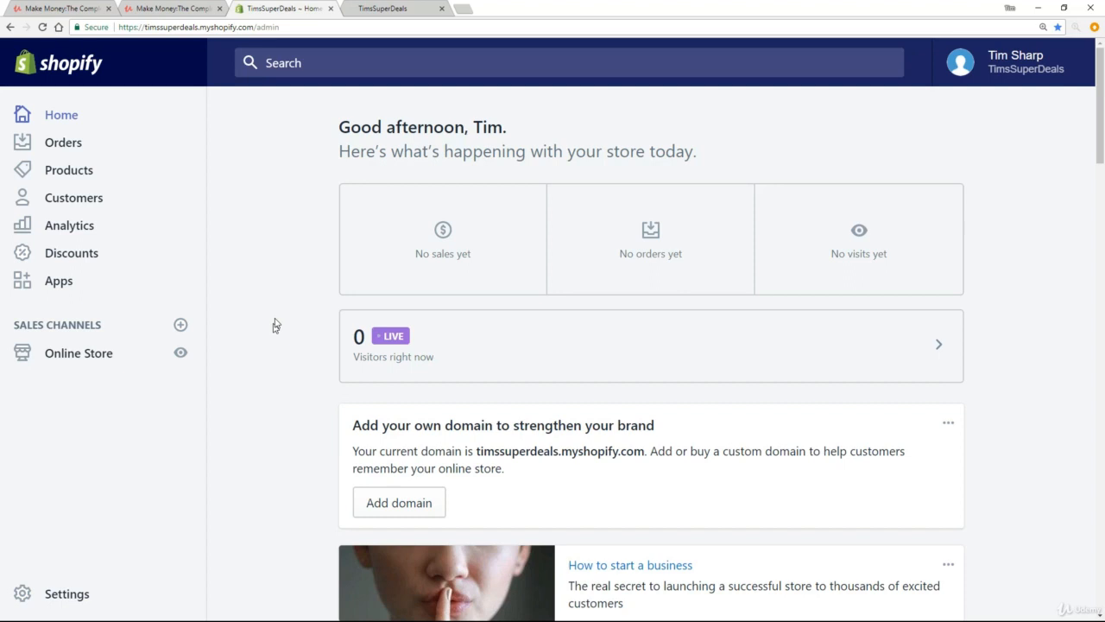
mouse_move(397, 8)
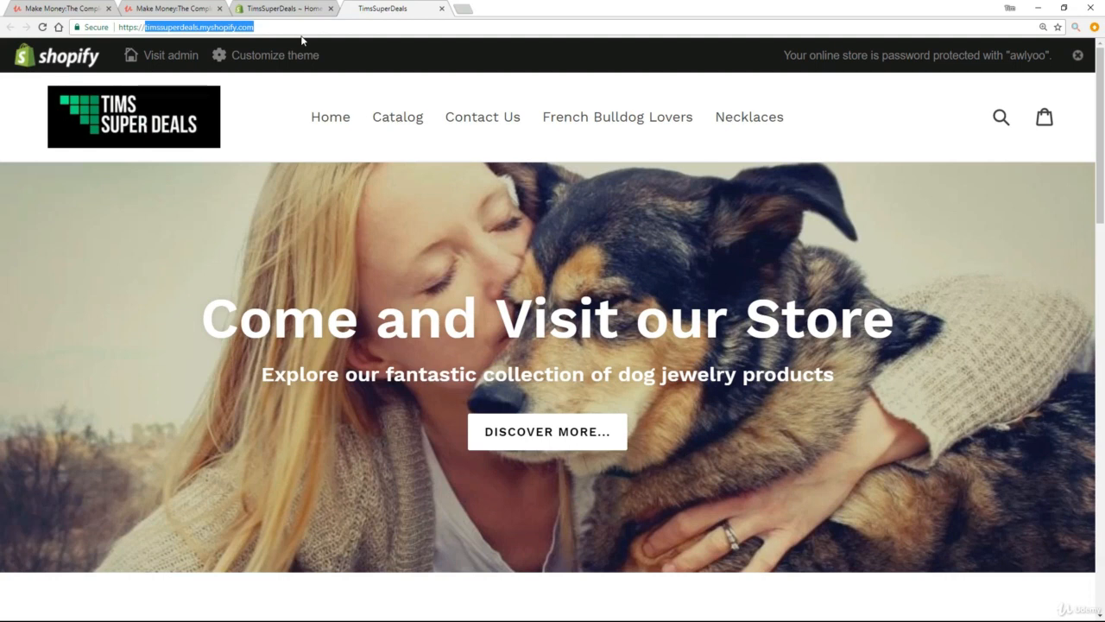
Step: Return to the store admin and open the Online Store sales channel
left_click(170, 56)
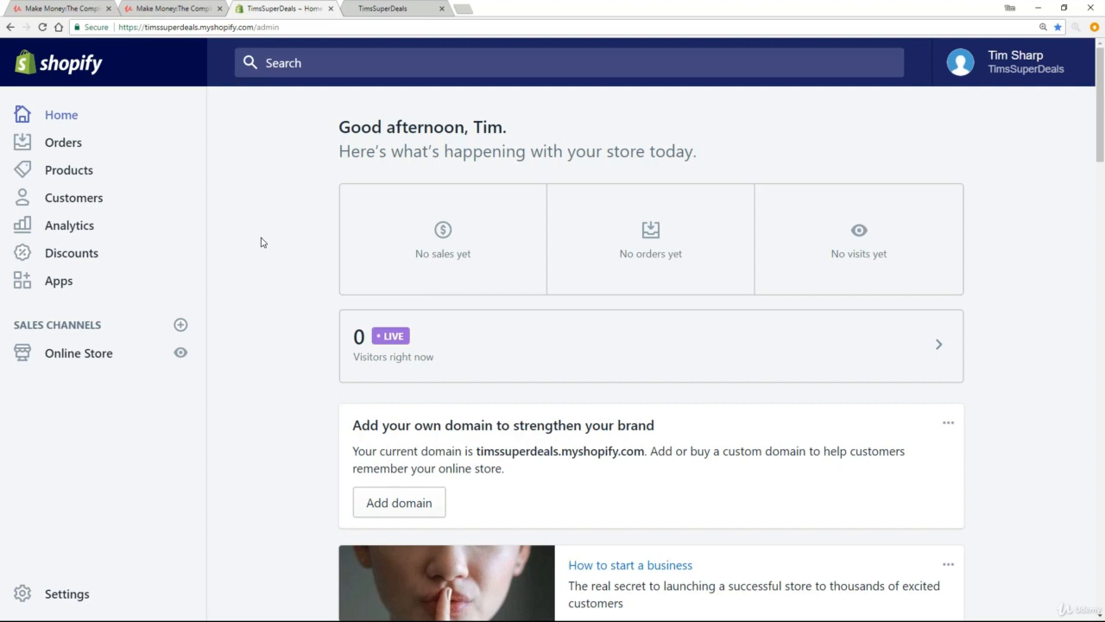
left_click(78, 352)
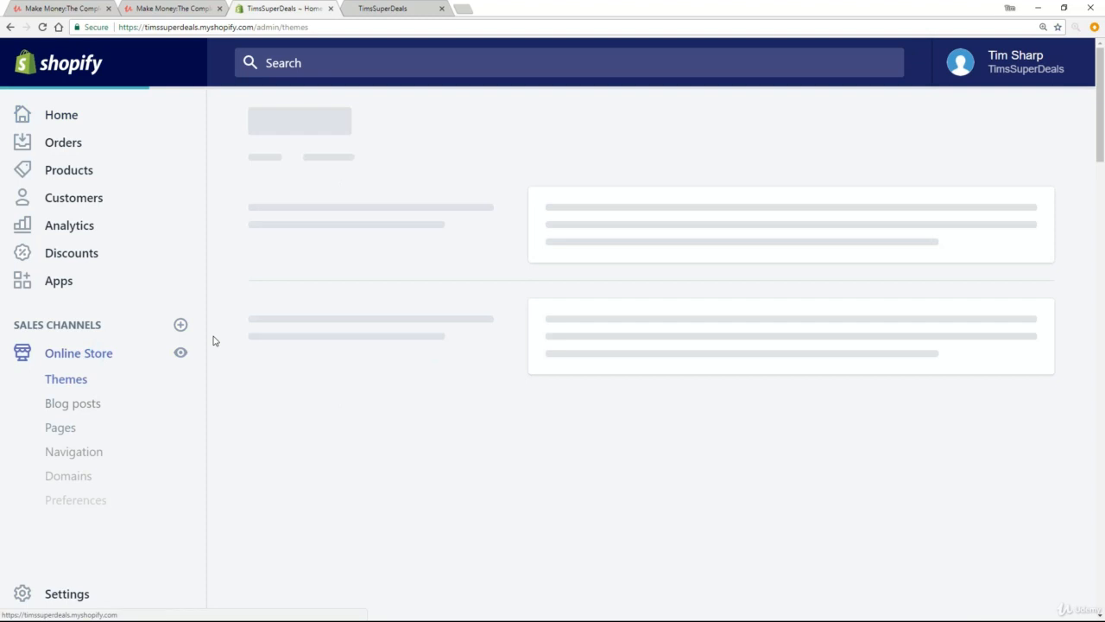
Step: Go to the Online Store Domains settings and start buying a new domain
left_click(68, 476)
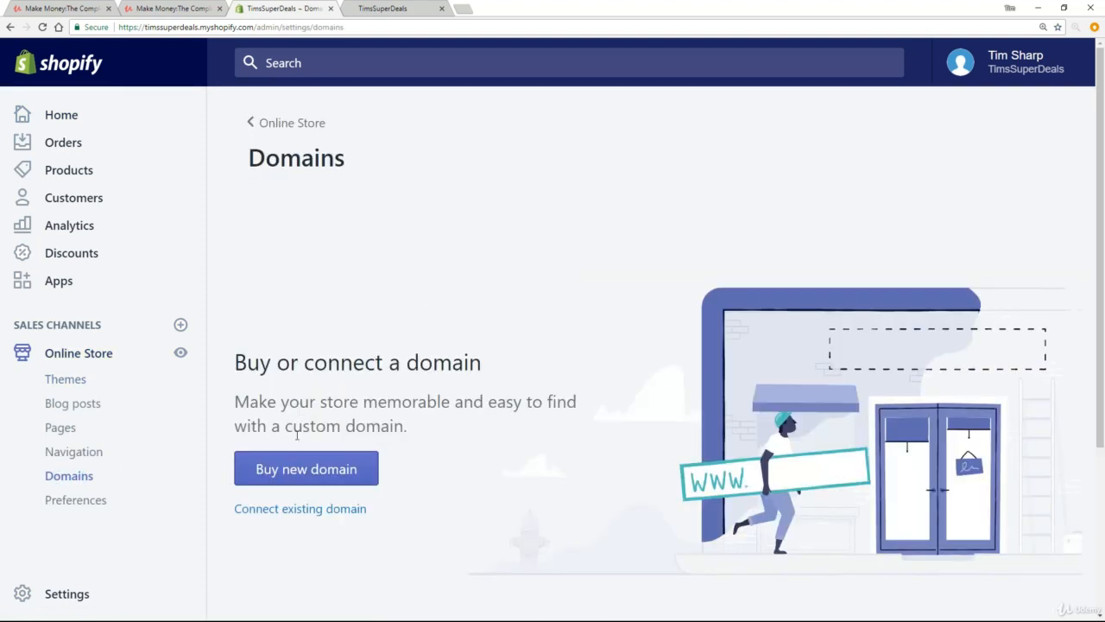
left_click(306, 468)
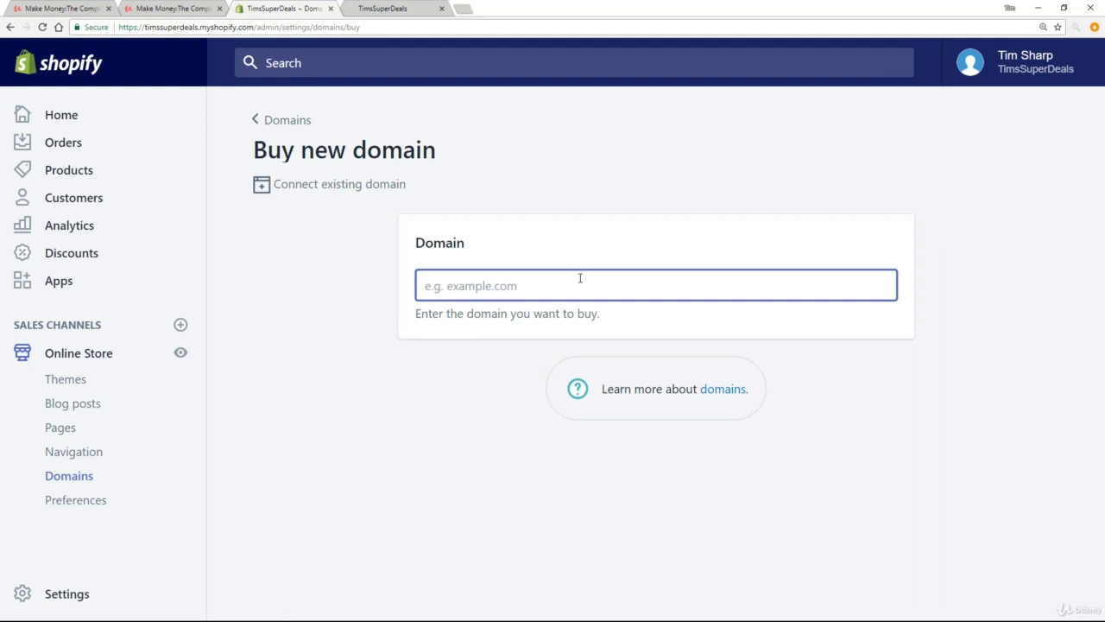
type("www.")
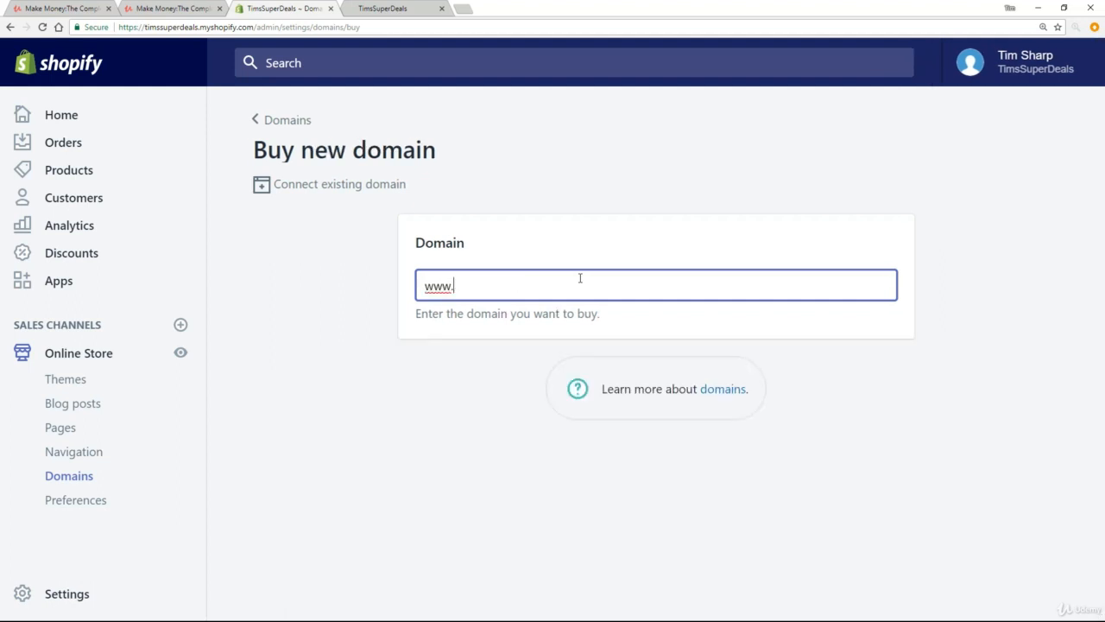
type("ti")
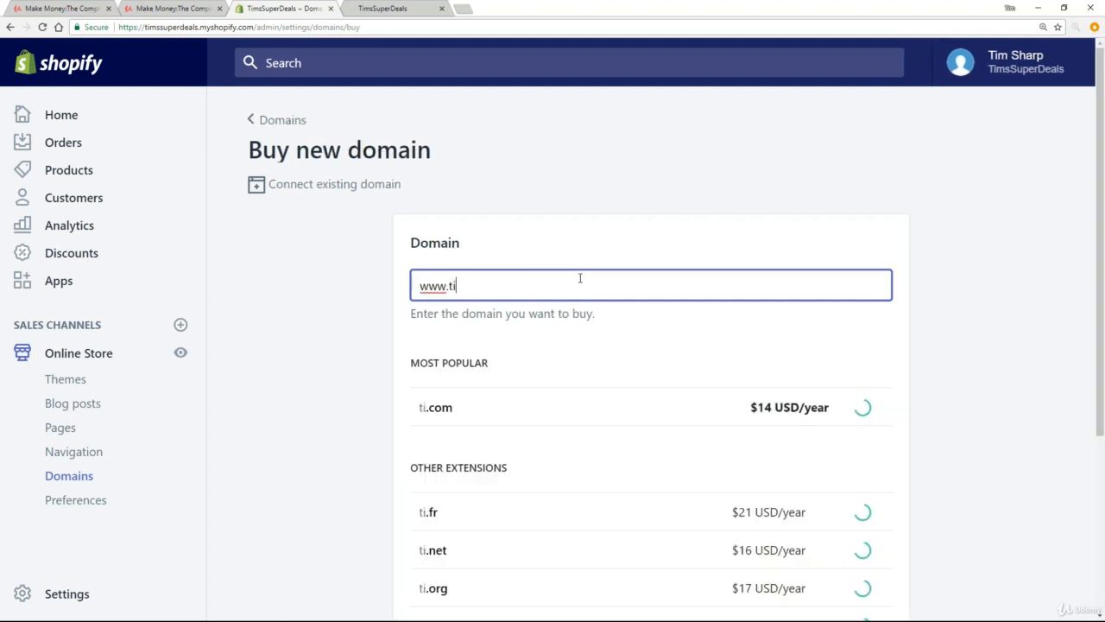
type("mssup")
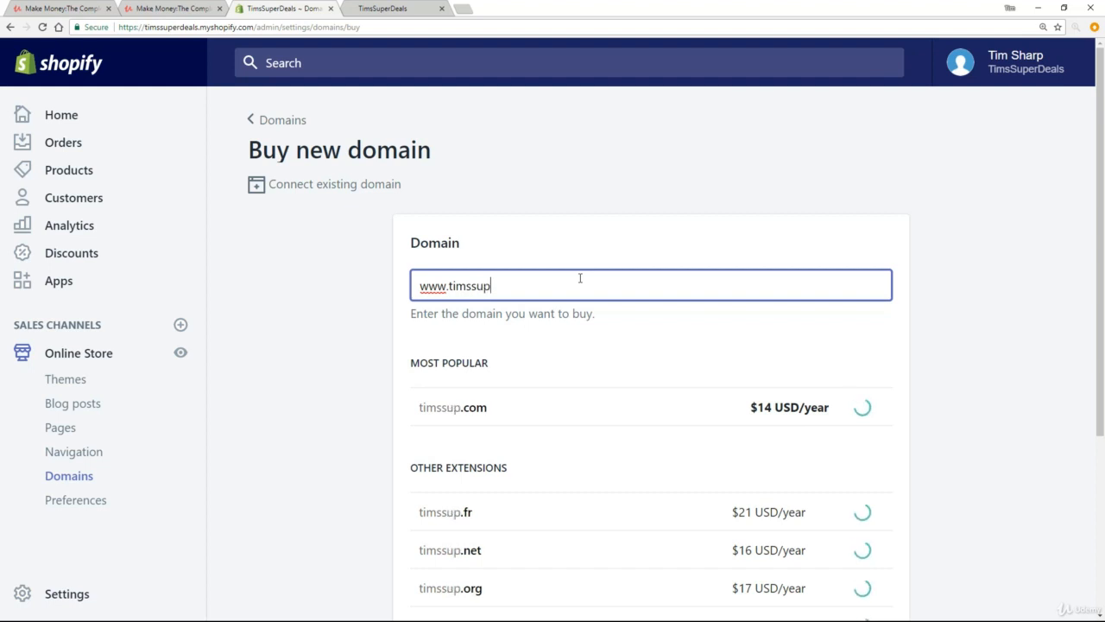
type("erdea")
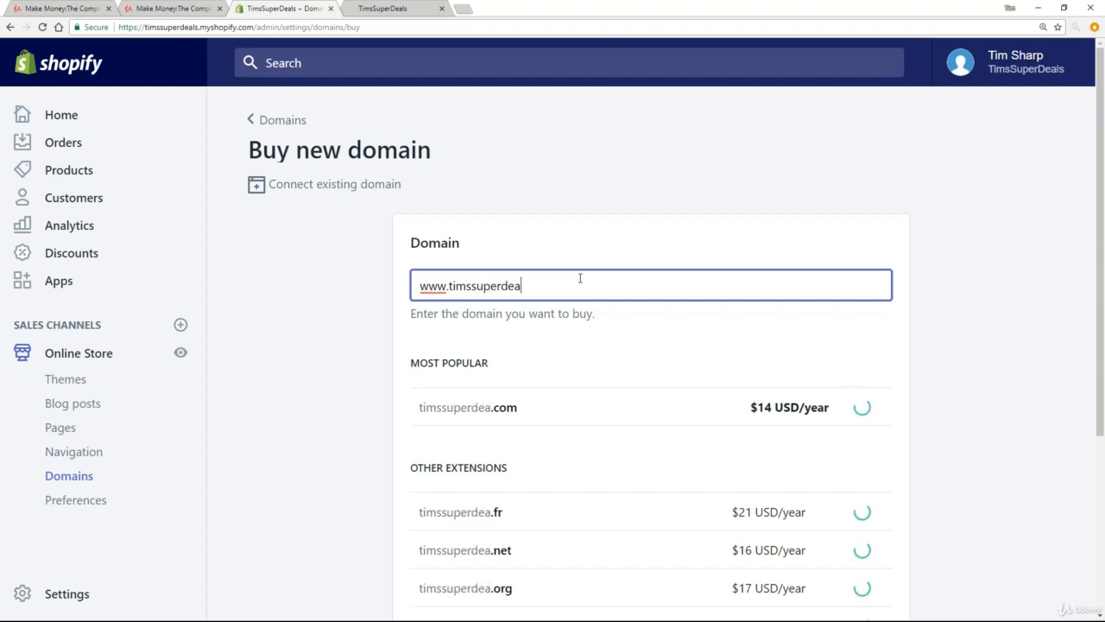
type("ls")
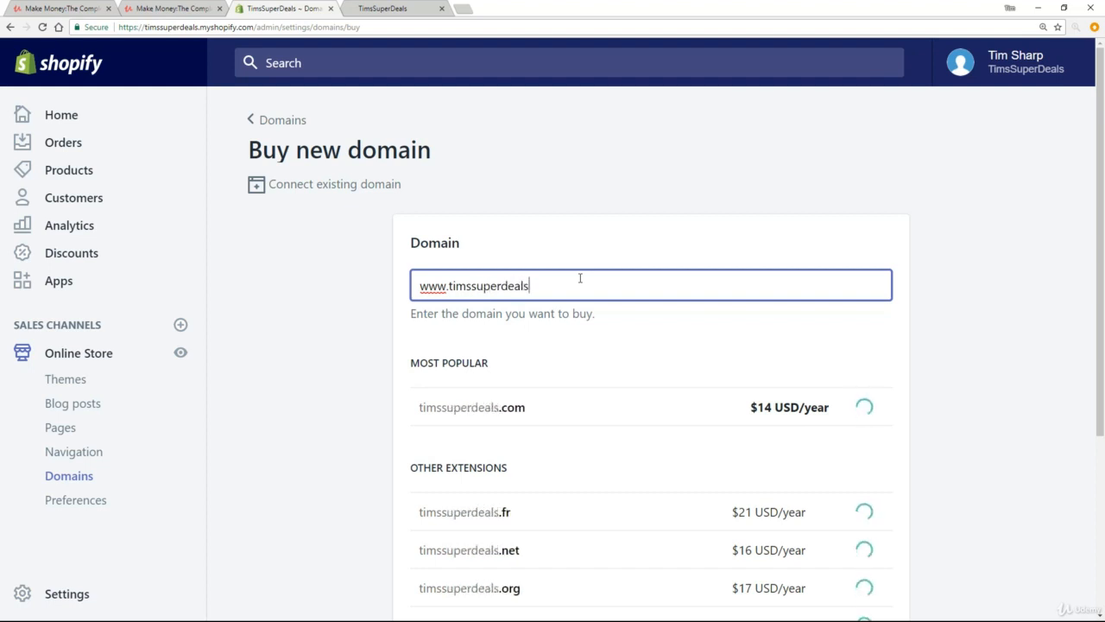
type(".com")
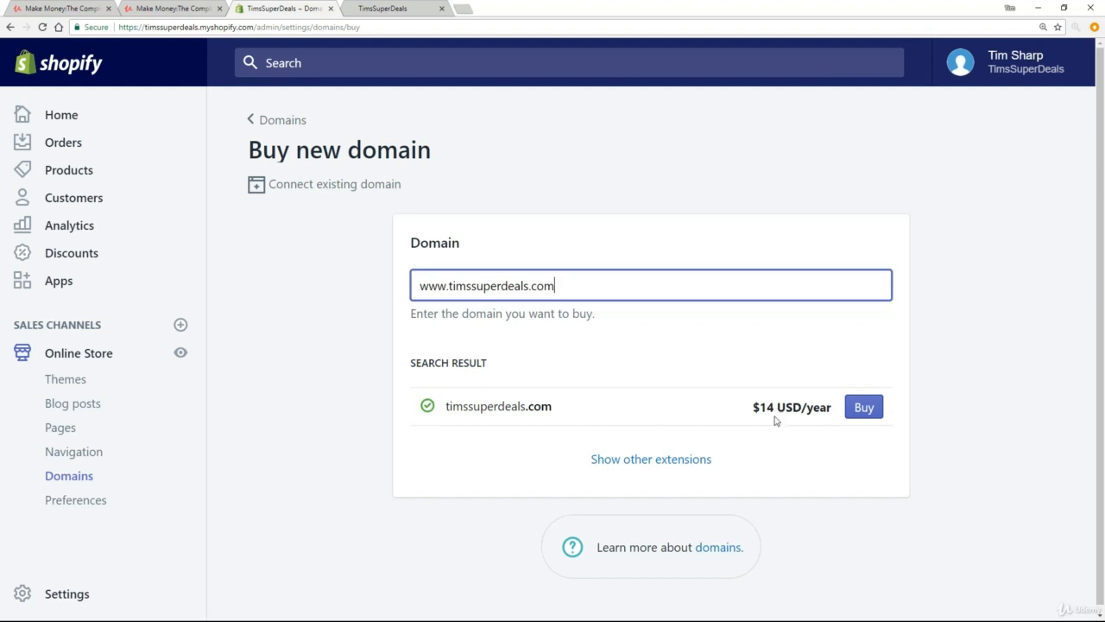
mouse_move(797, 429)
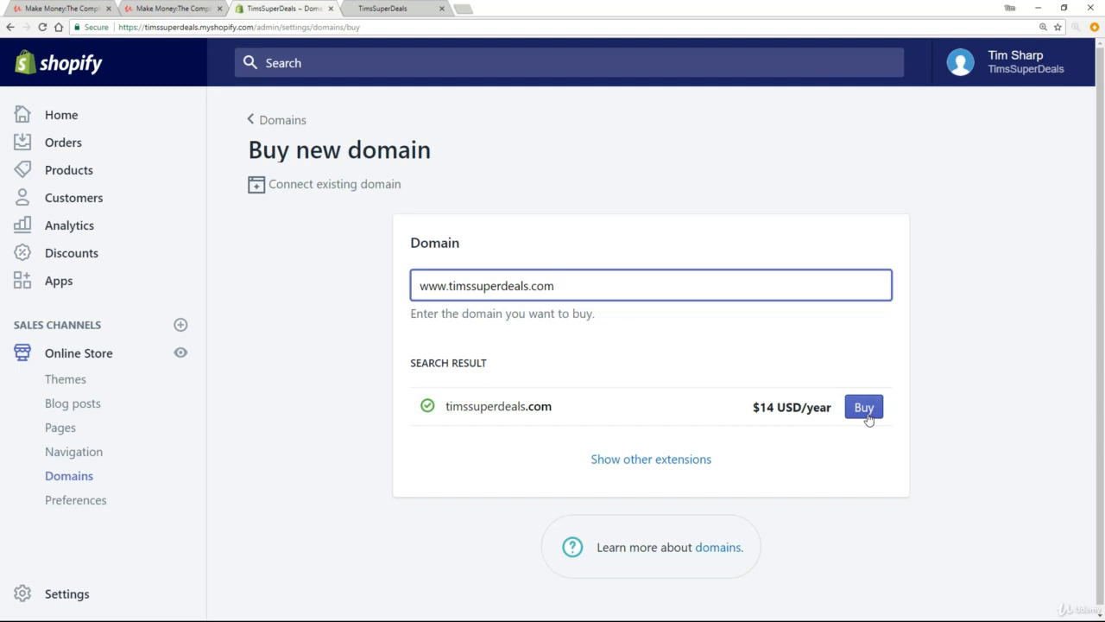
left_click(397, 8)
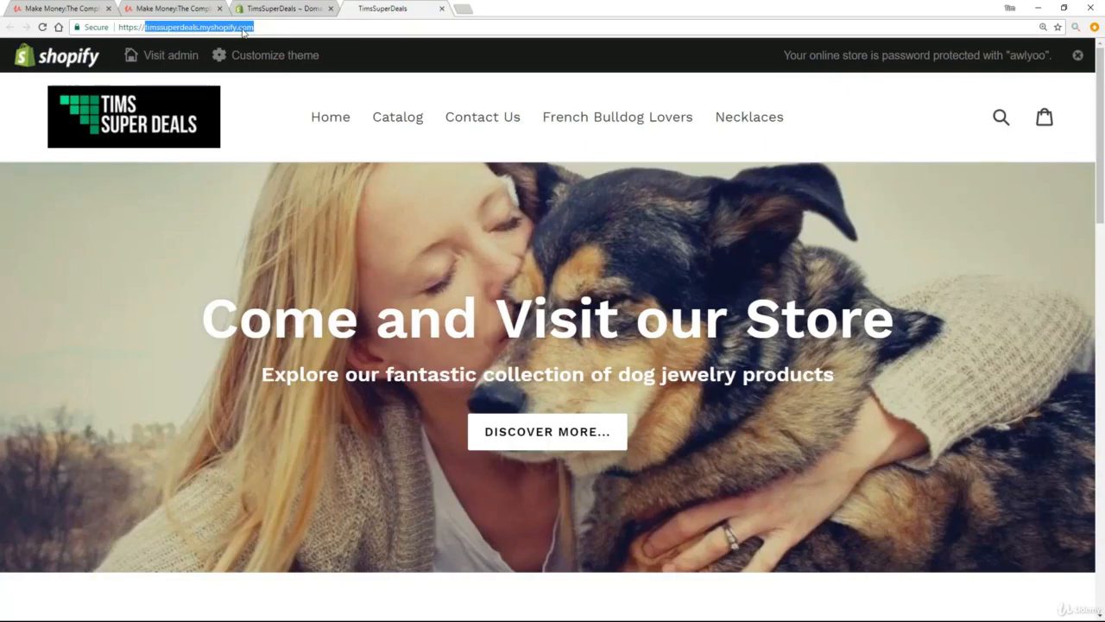
mouse_move(317, 161)
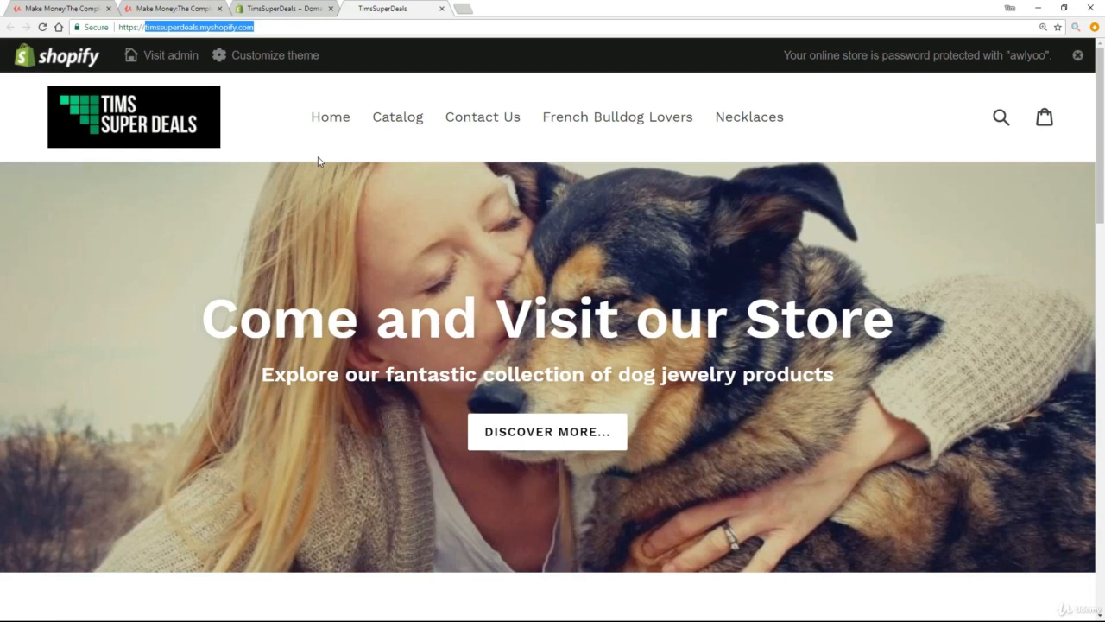
mouse_move(266, 55)
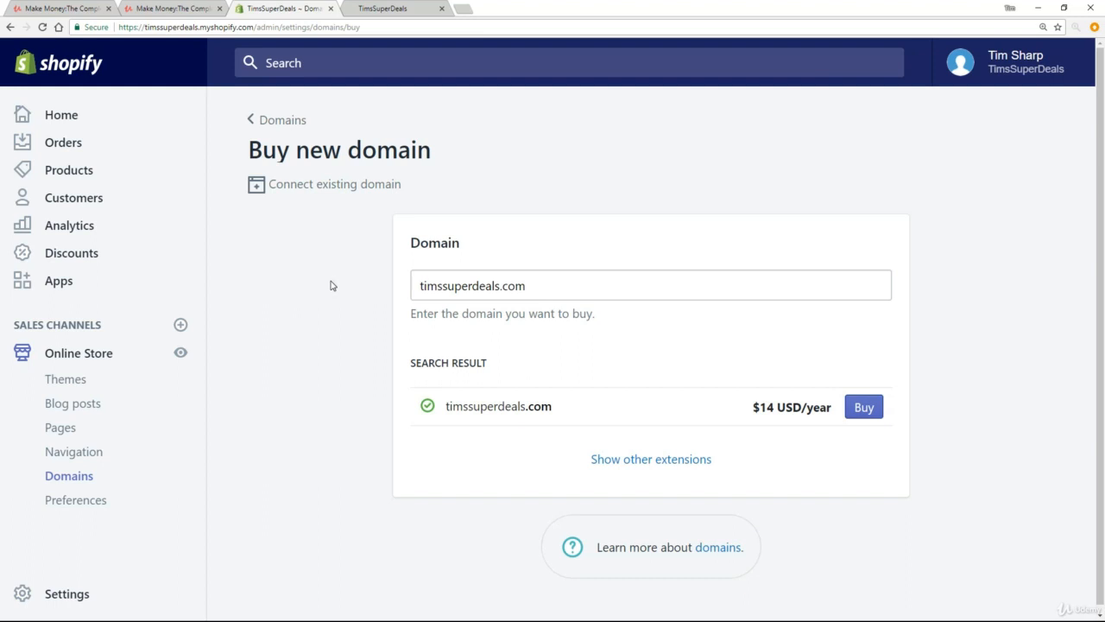
mouse_move(335, 184)
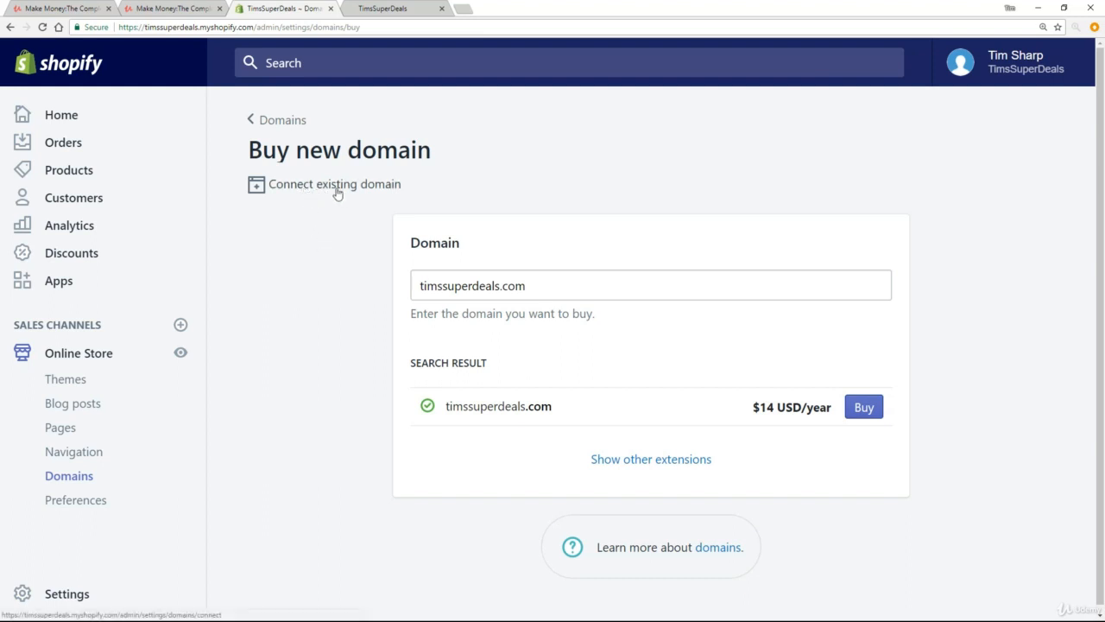
mouse_move(312, 310)
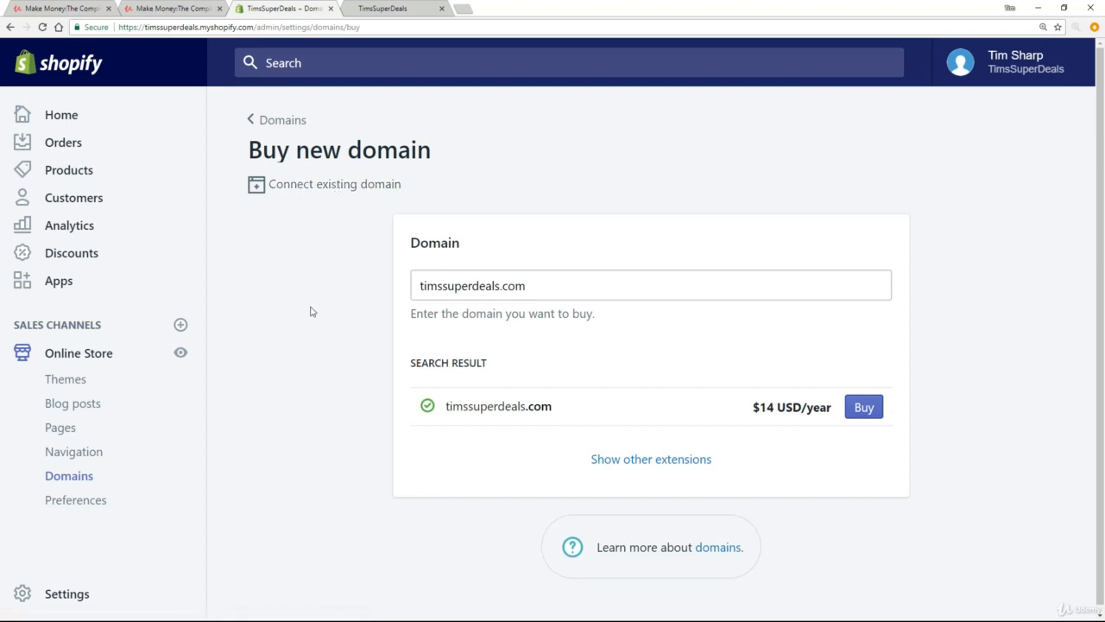